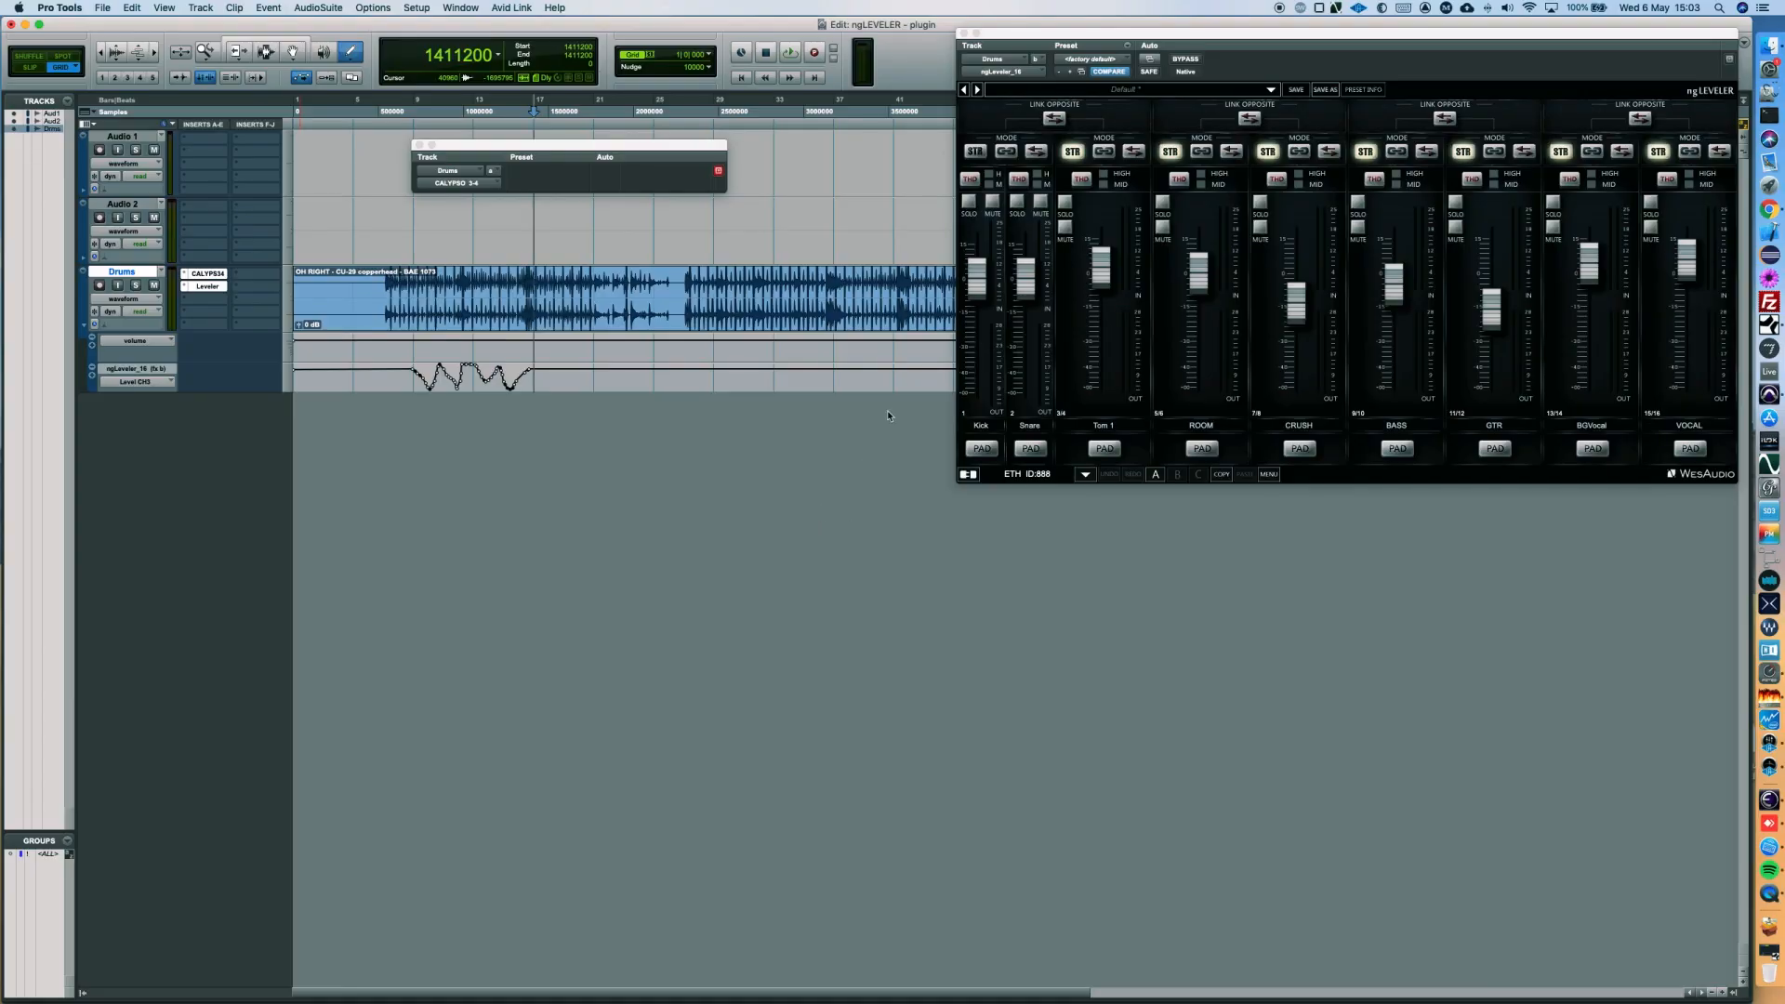
mouse_move(747, 431)
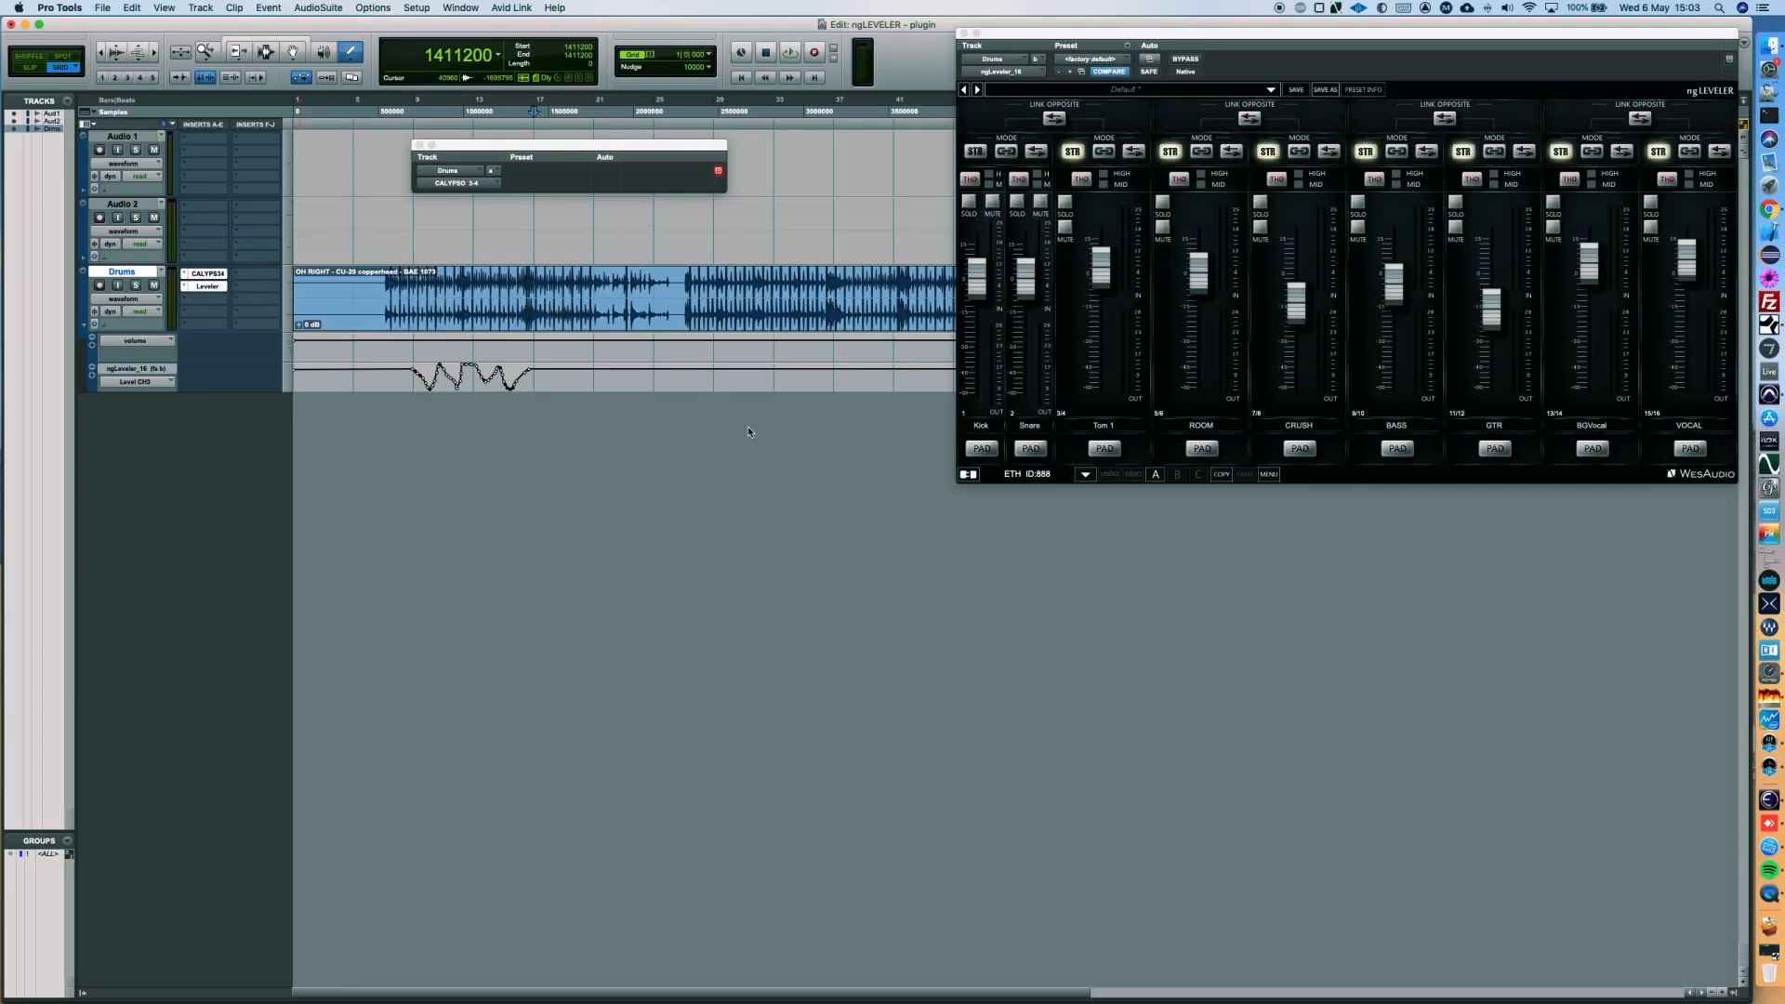
Set the Drums track's automation mode from read to touch
left_click(143, 311)
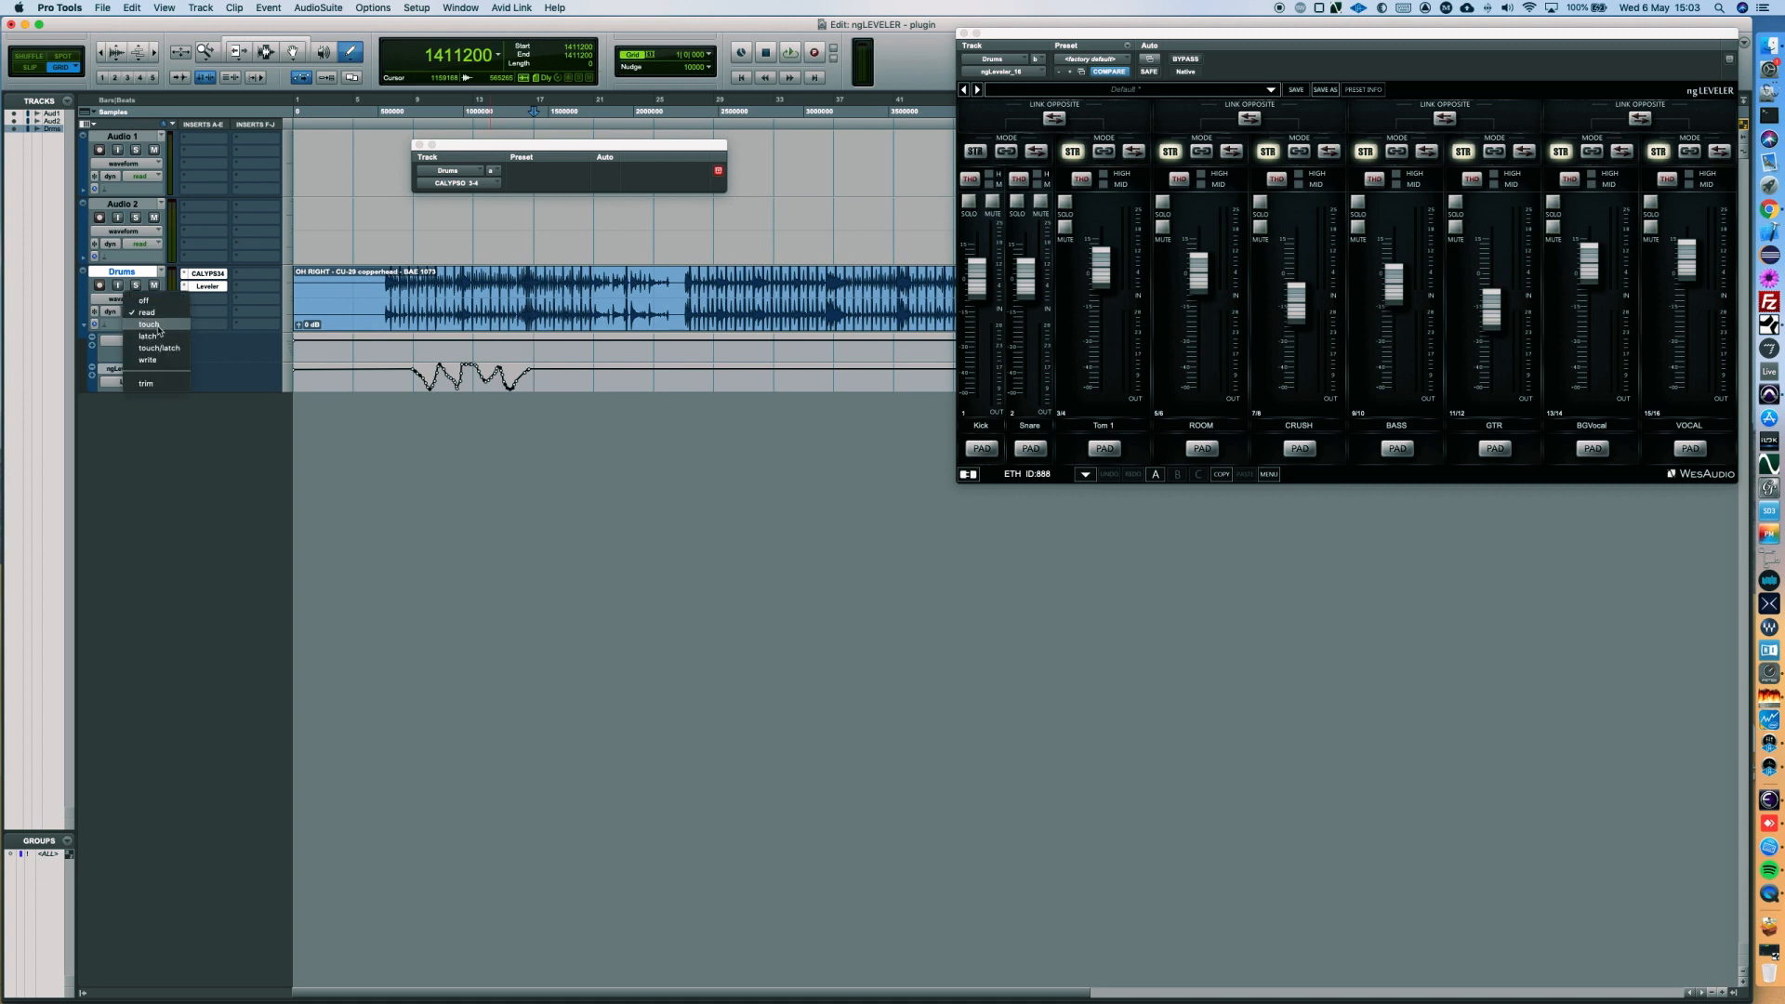
left_click(149, 324)
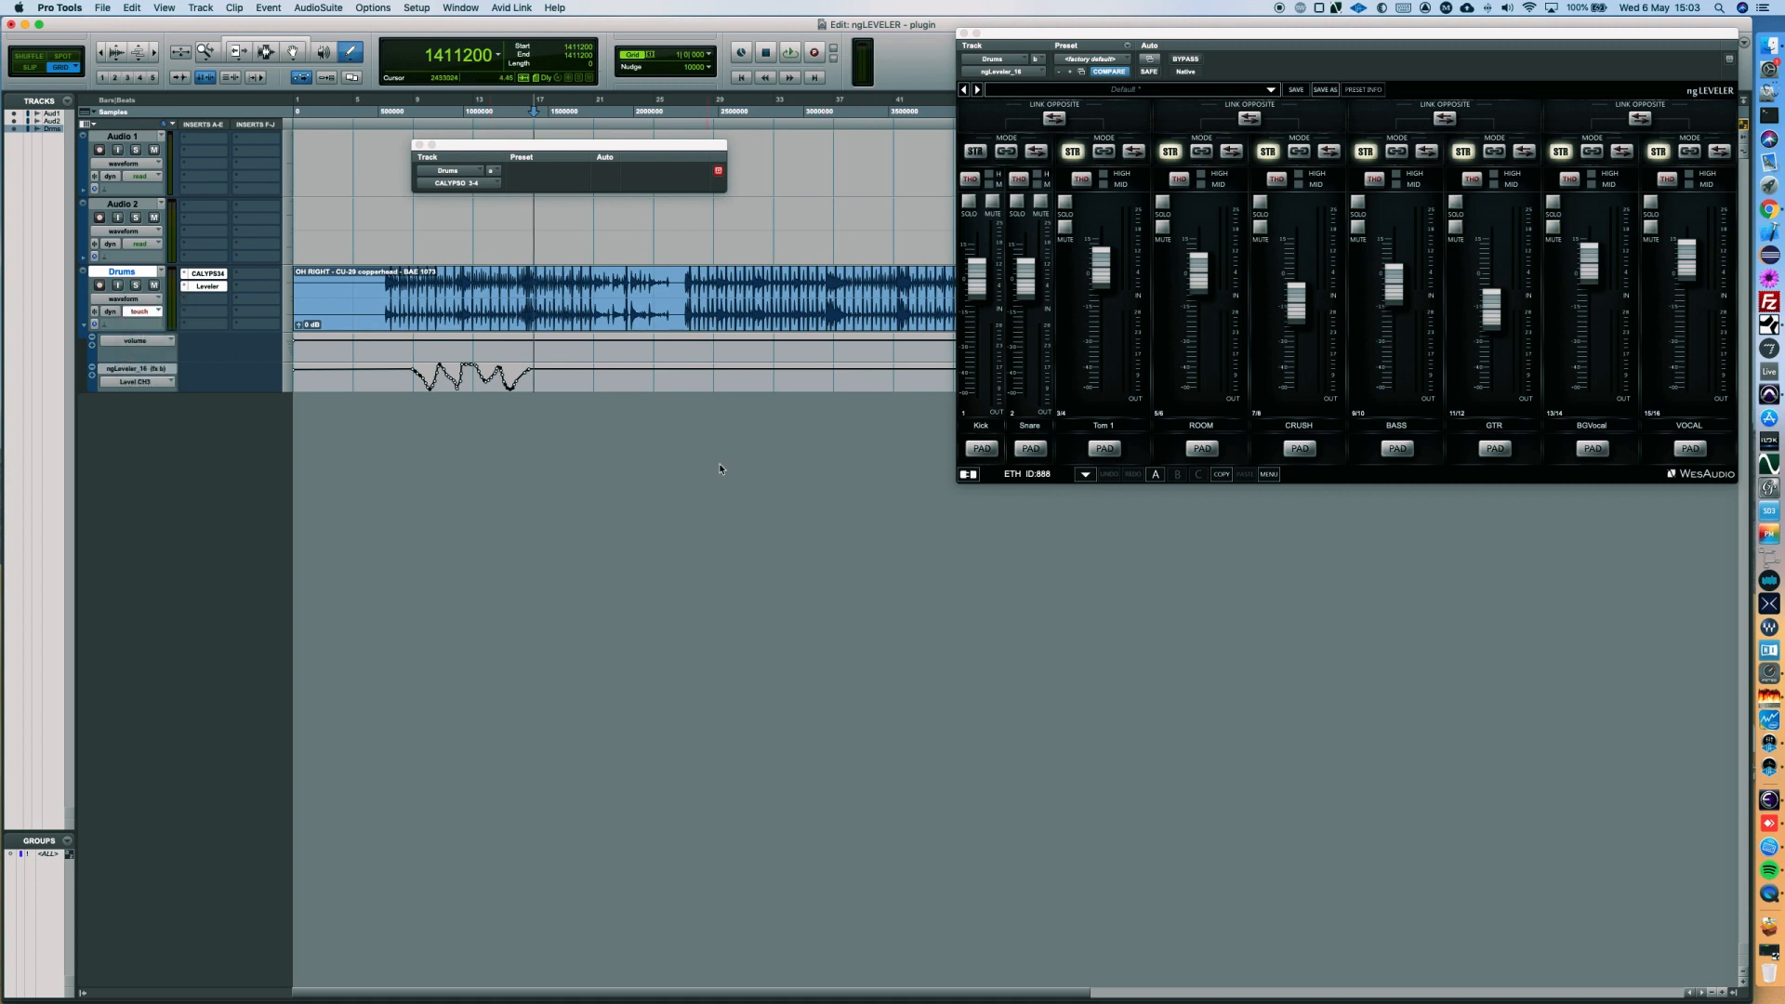